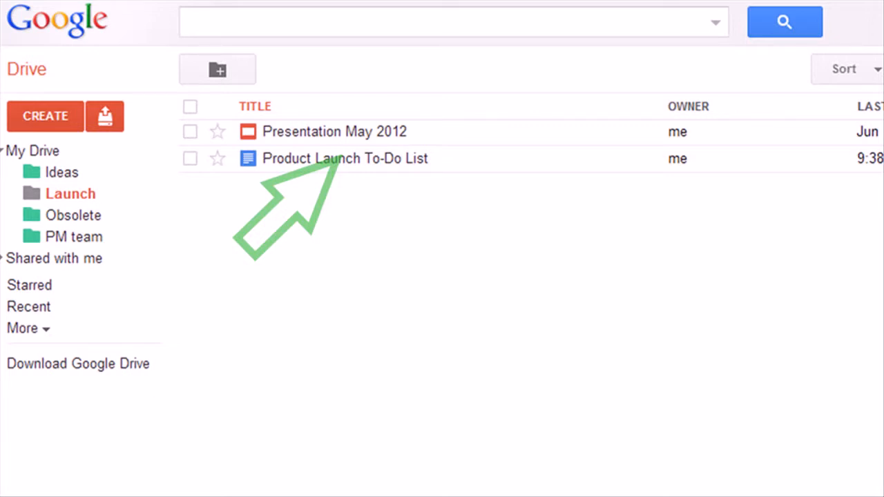
Step: Open the 'Product Launch To-Do List' document from the Drive file list
double_click(345, 158)
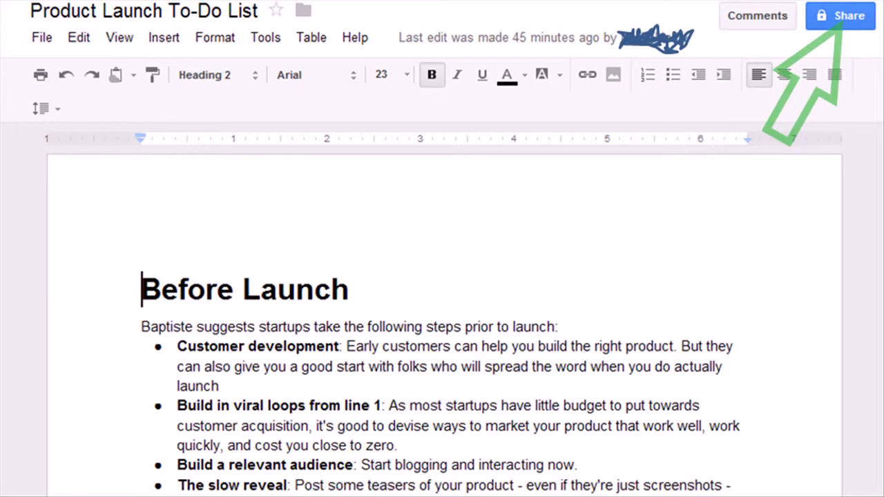
Step: Reach the visibility options via Share and 'Change...' next to the Private setting
click(840, 16)
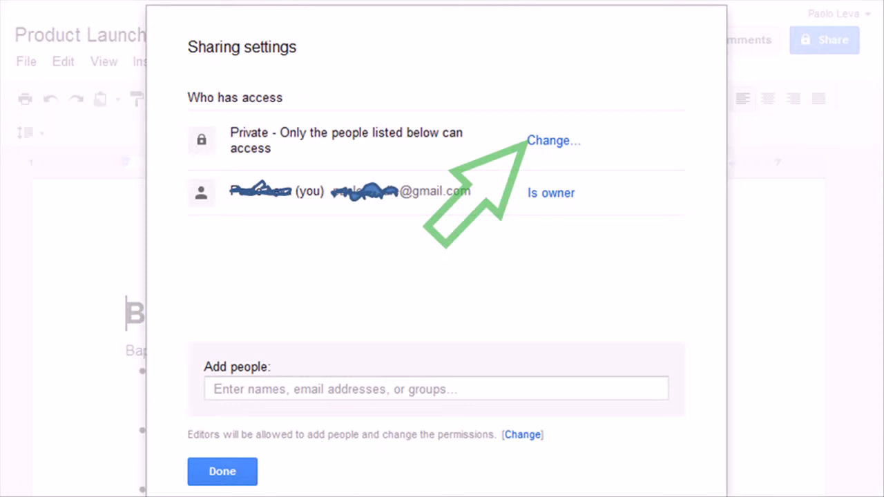
click(553, 140)
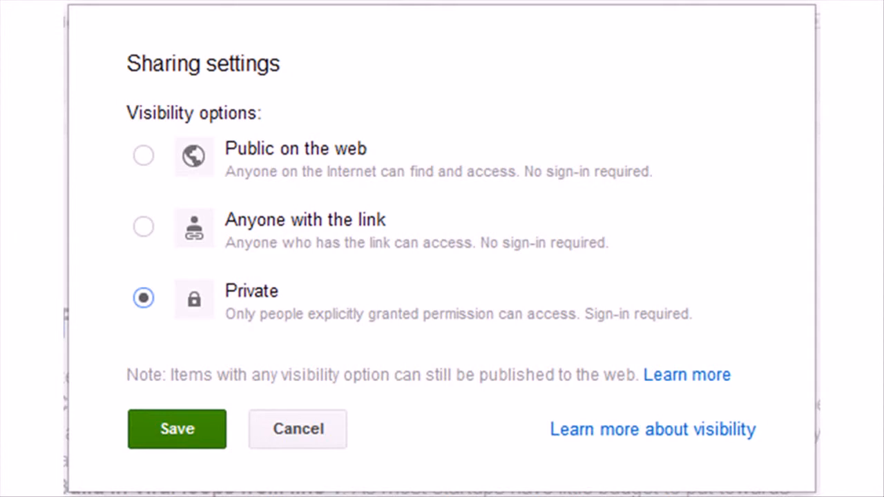
Step: Set visibility to 'Anyone with the link' with 'Can edit' access and save it
click(166, 227)
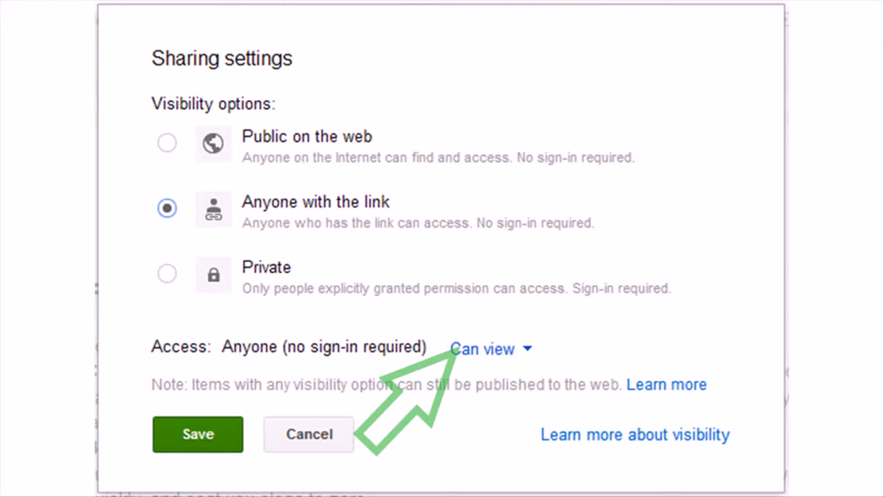
click(484, 348)
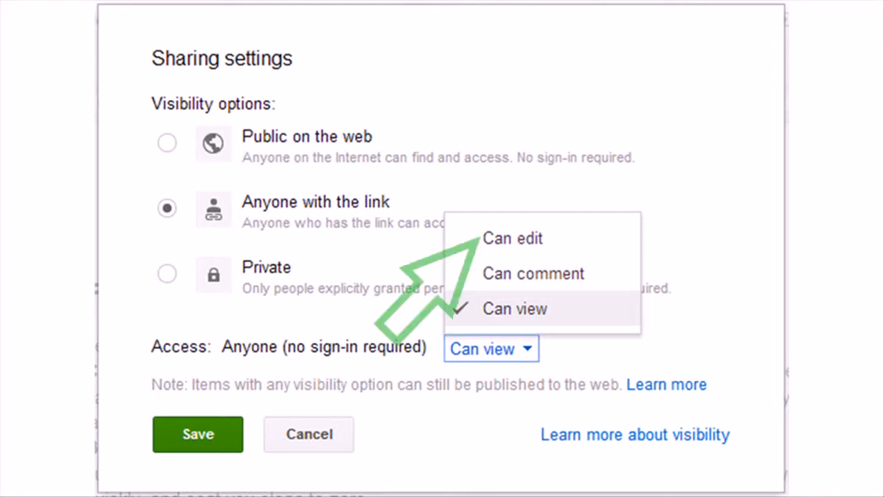
click(513, 238)
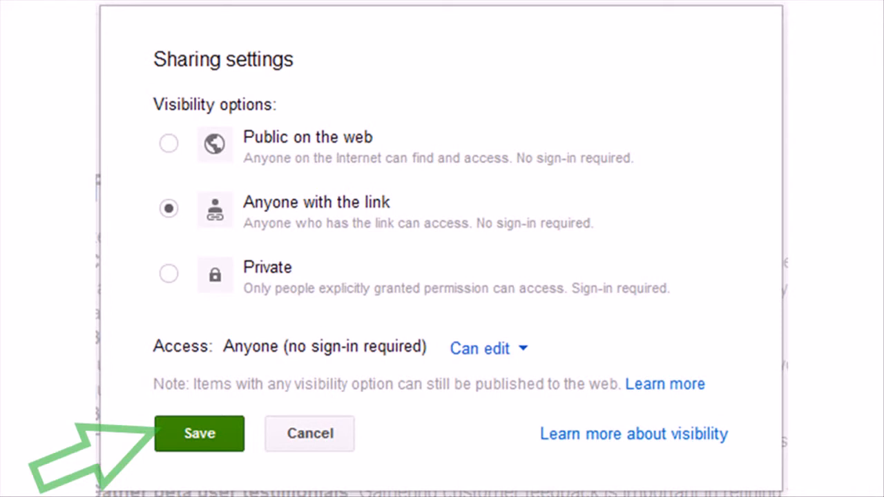
click(199, 433)
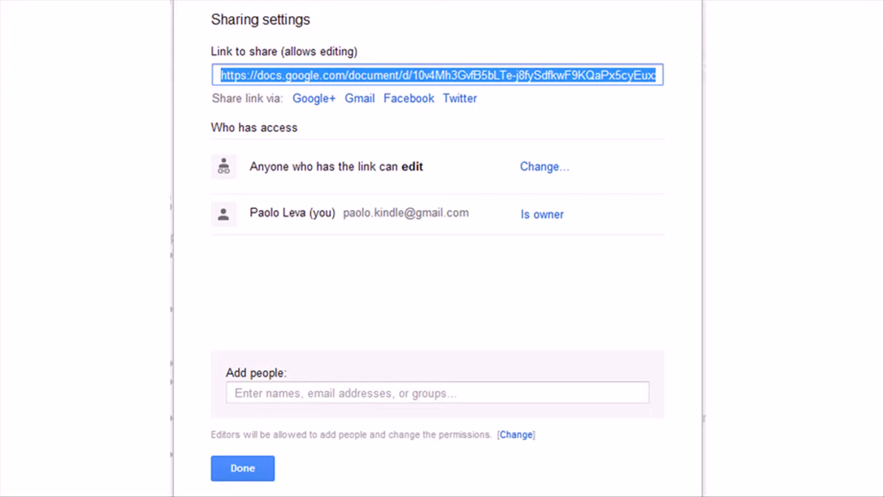
Step: Select the shareable edit link and close the sharing settings with Done
click(437, 74)
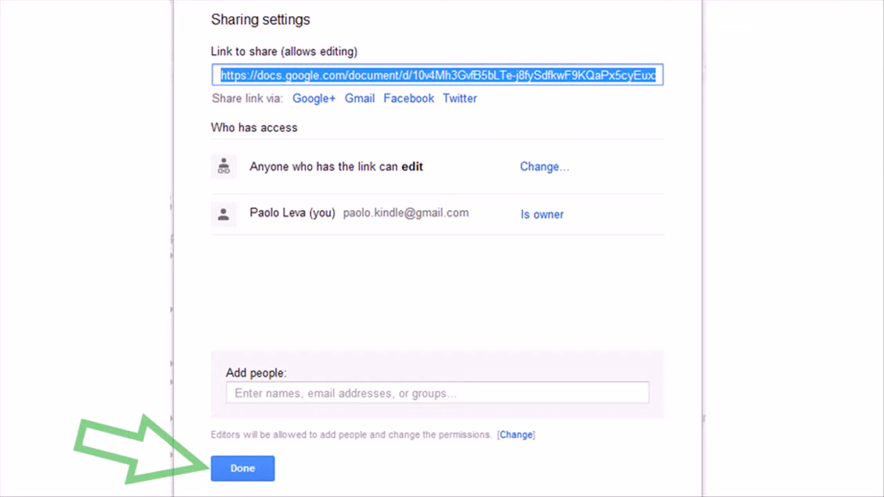
click(243, 468)
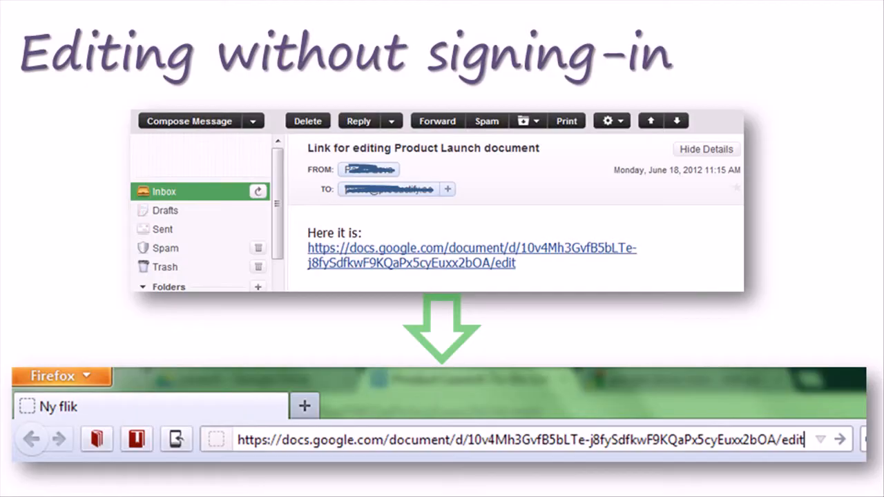
Step: Load the shared document from the pasted edit link in Firefox without signing in
key(Enter)
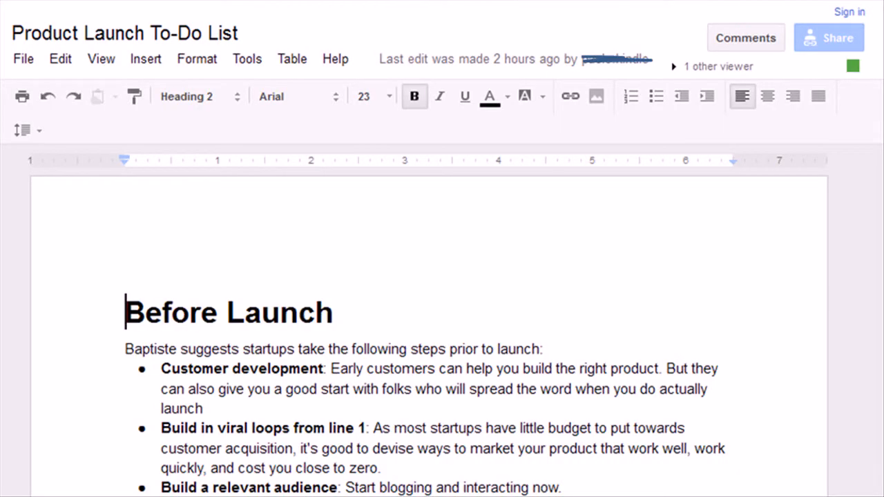